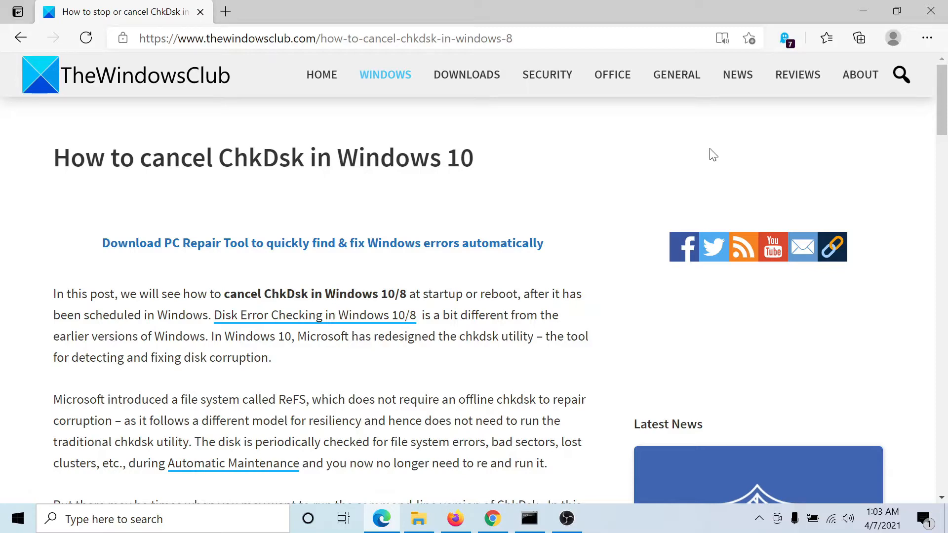
{"action": "mouse_move", "coordinate": [529, 225]}
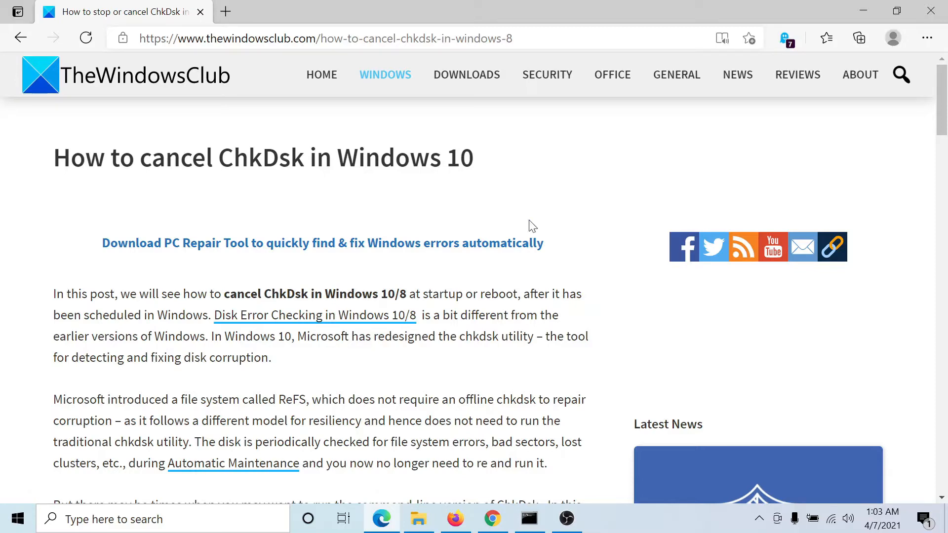
Scroll the TheWindowsClub article to the '2] Using Command Prompt' section
{"action": "scroll", "scroll_direction": "down", "scroll_amount": 3}
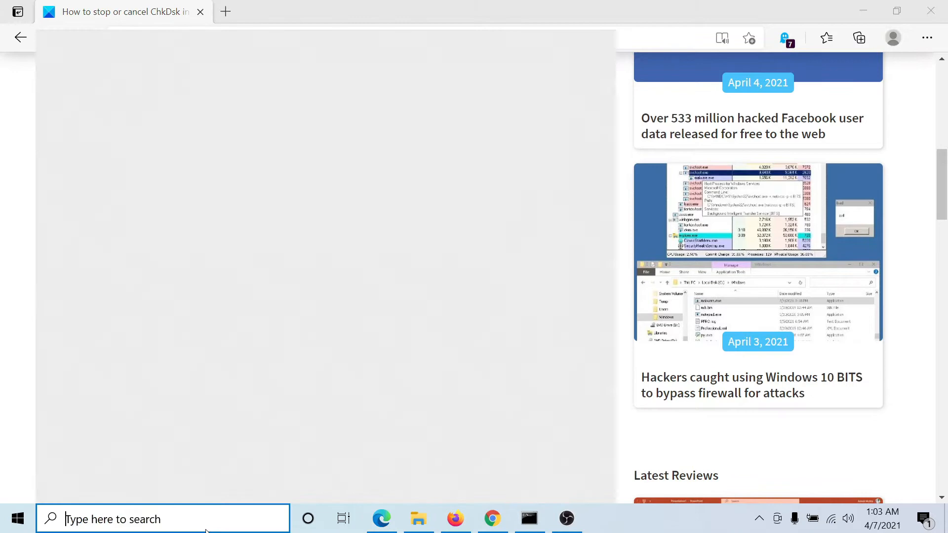
{"action": "type", "text": "comm"}
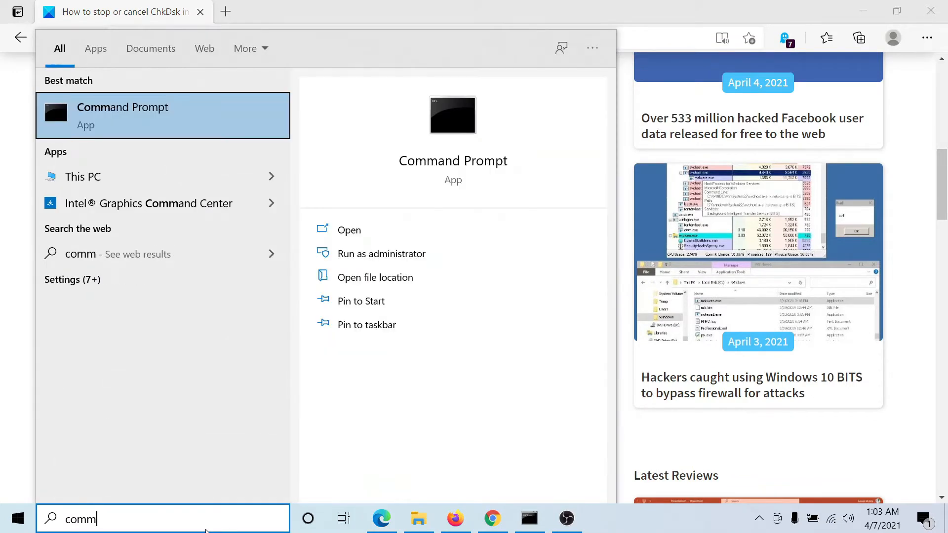
{"action": "mouse_move", "coordinate": [390, 249]}
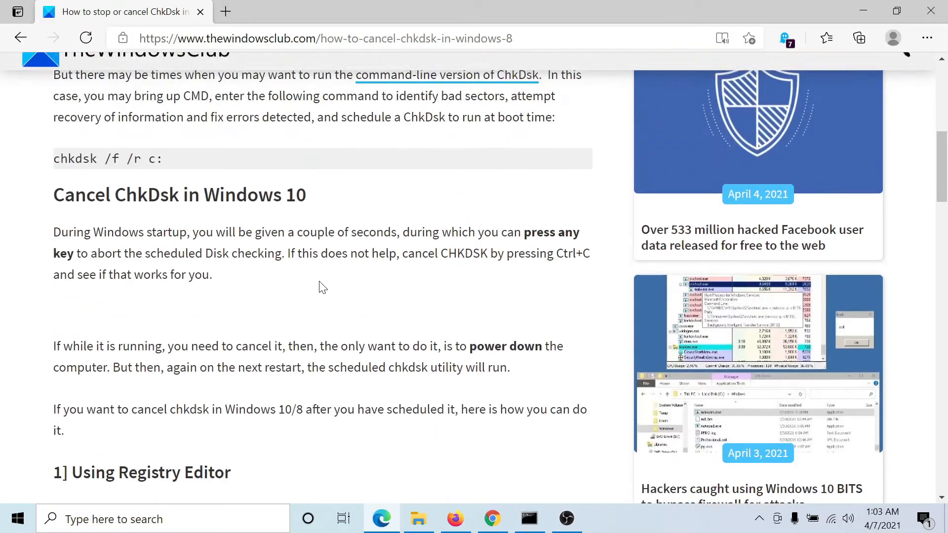
{"action": "scroll", "scroll_direction": "up", "scroll_amount": 3}
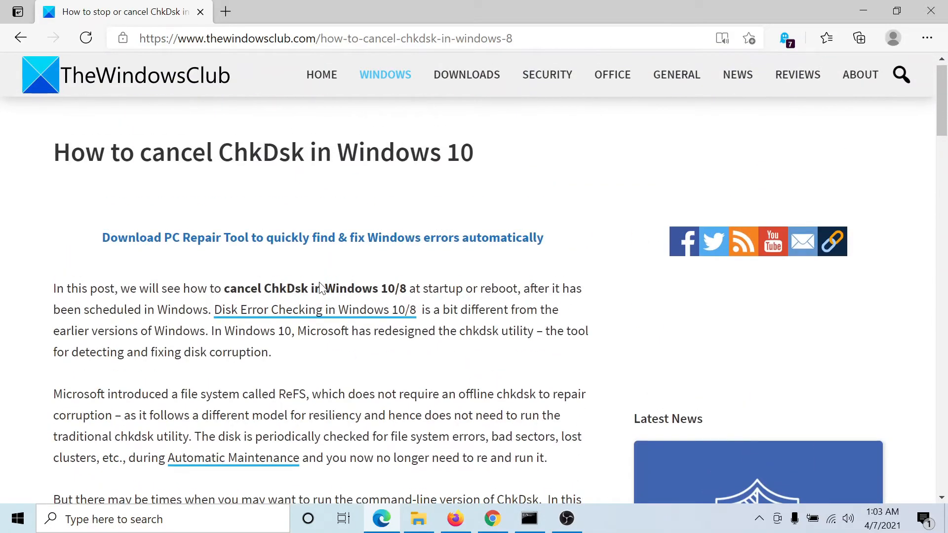
{"action": "scroll", "scroll_direction": "down", "scroll_amount": 3}
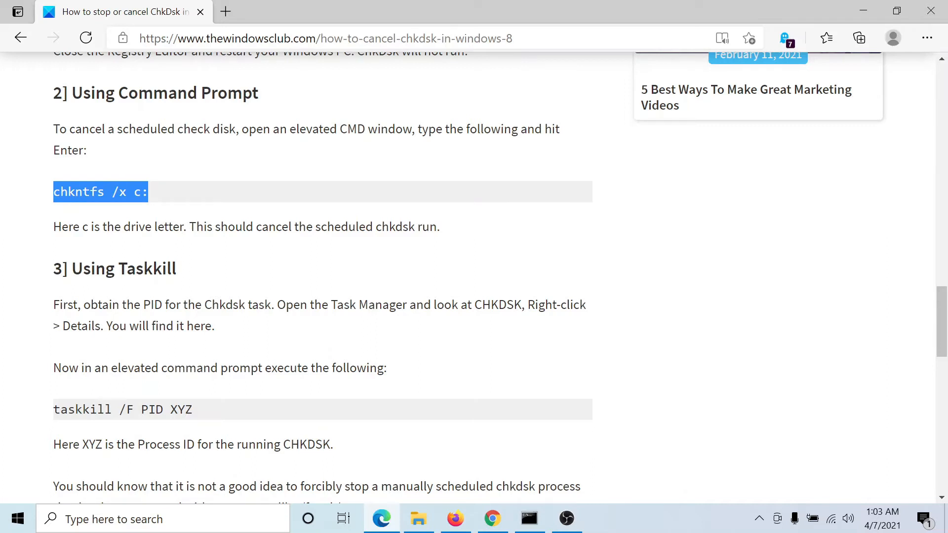
{"action": "mouse_move", "coordinate": [340, 255]}
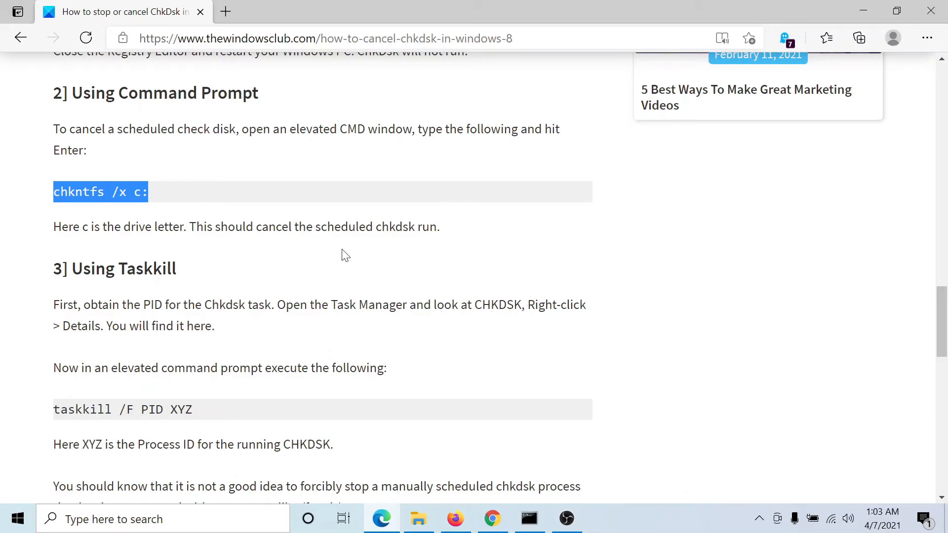
Run chkntfs /x c: in the elevated Command Prompt, then return to the article's top in Edge
{"action": "left_click", "coordinate": [529, 518]}
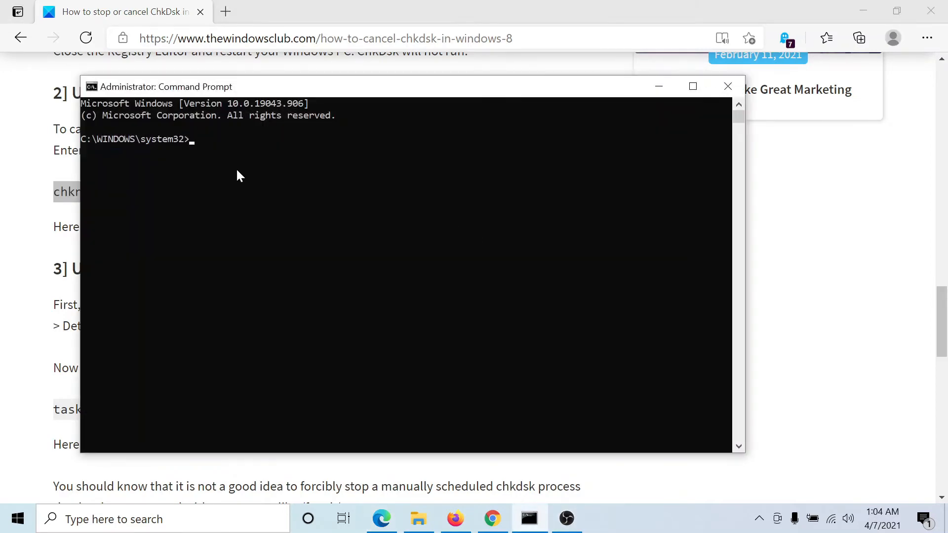
{"action": "type", "text": "chkntfs /x c:"}
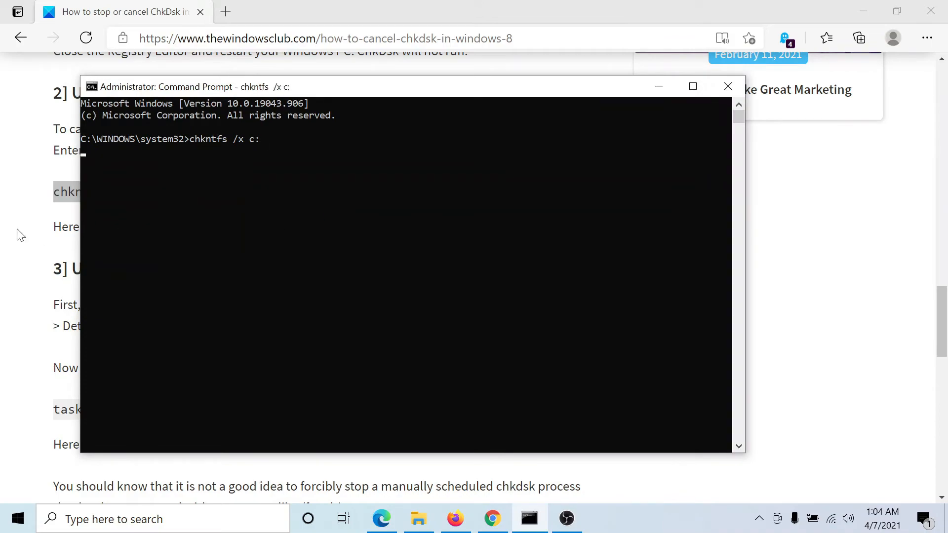
{"action": "left_click", "coordinate": [727, 86]}
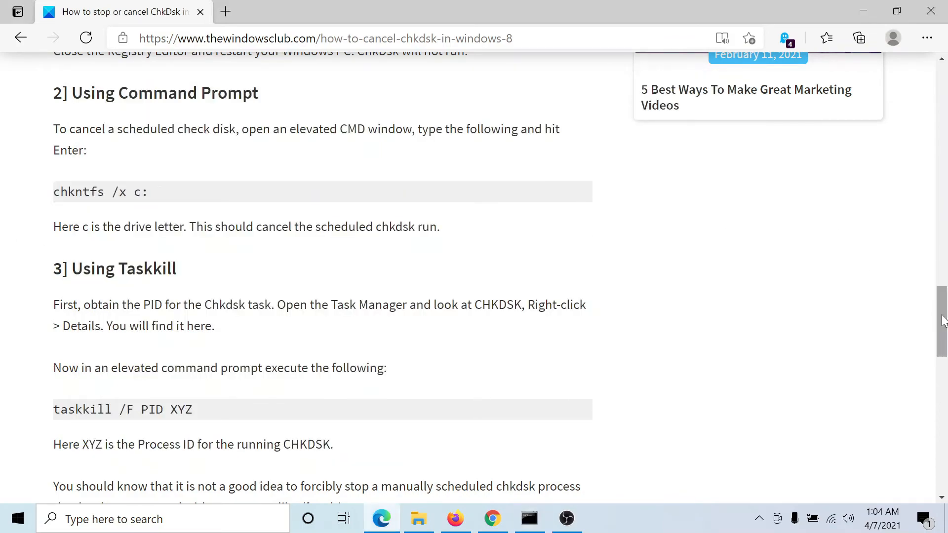
{"action": "scroll", "scroll_direction": "up", "scroll_amount": 3}
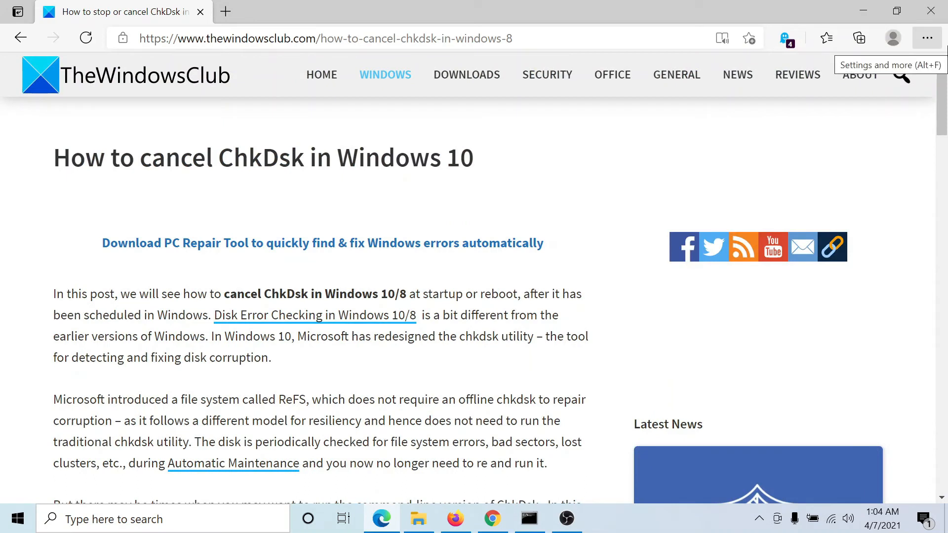